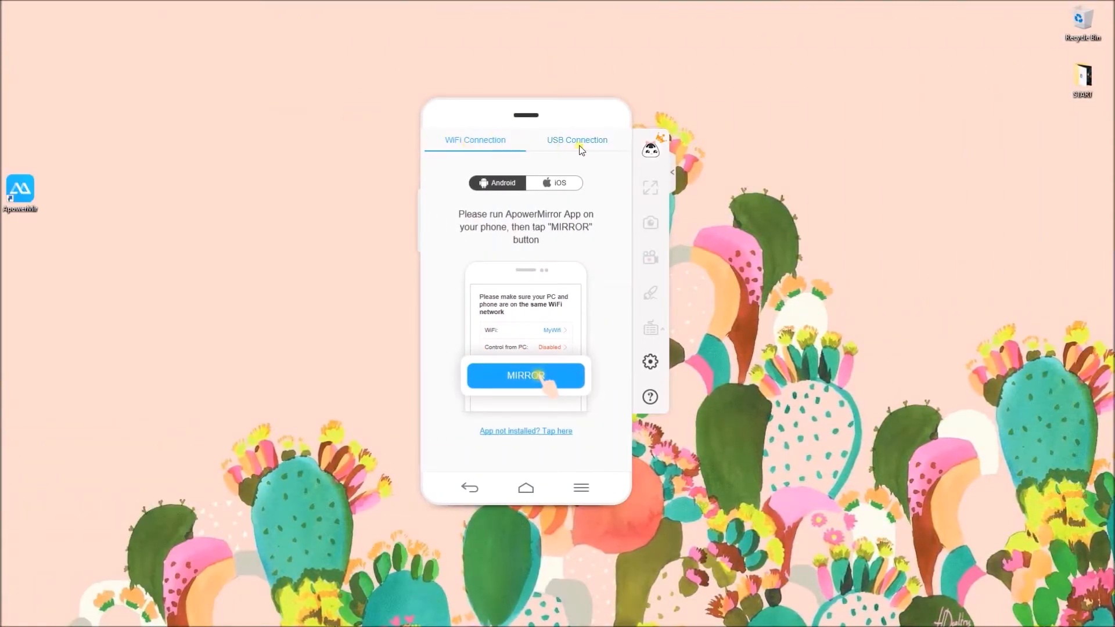
Switch to USB connection and confirm USB debugging is enabled on the phone
click(577, 140)
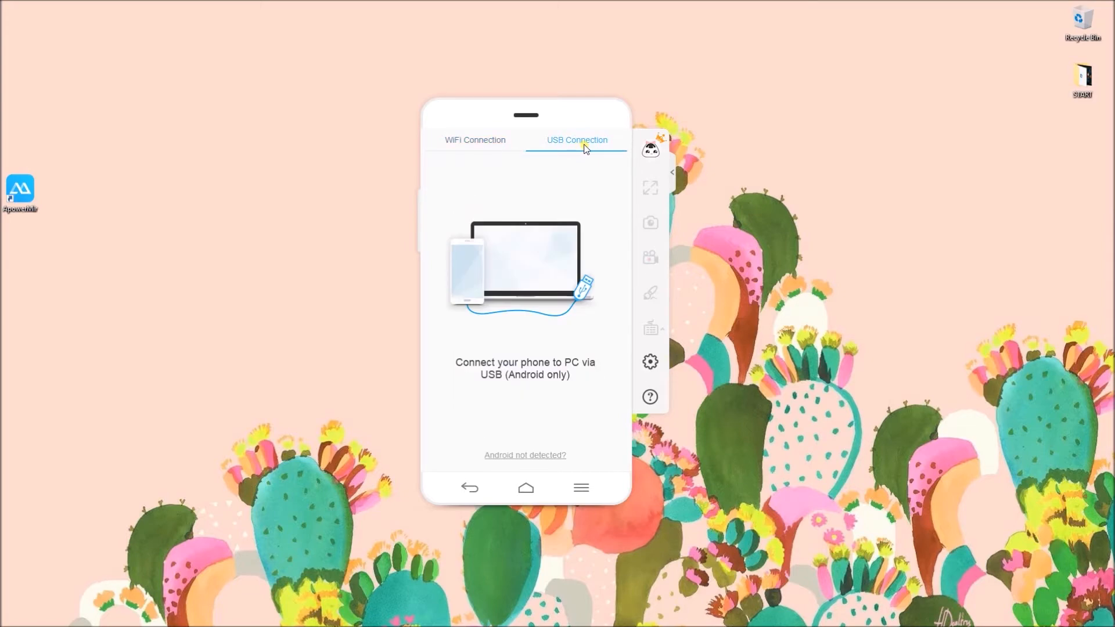
click(525, 455)
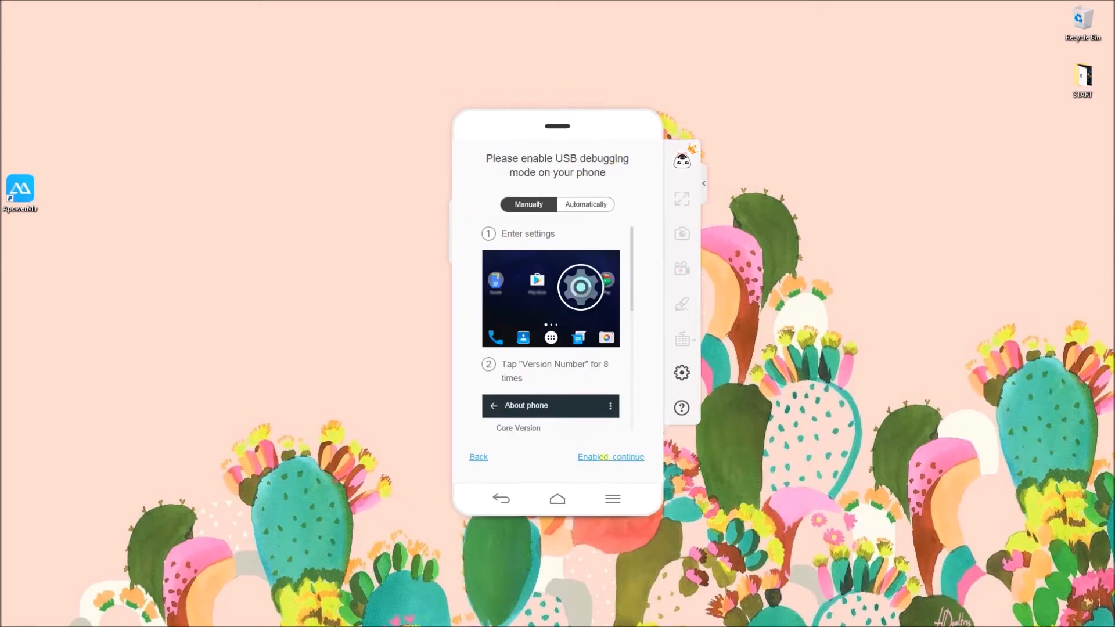
click(611, 457)
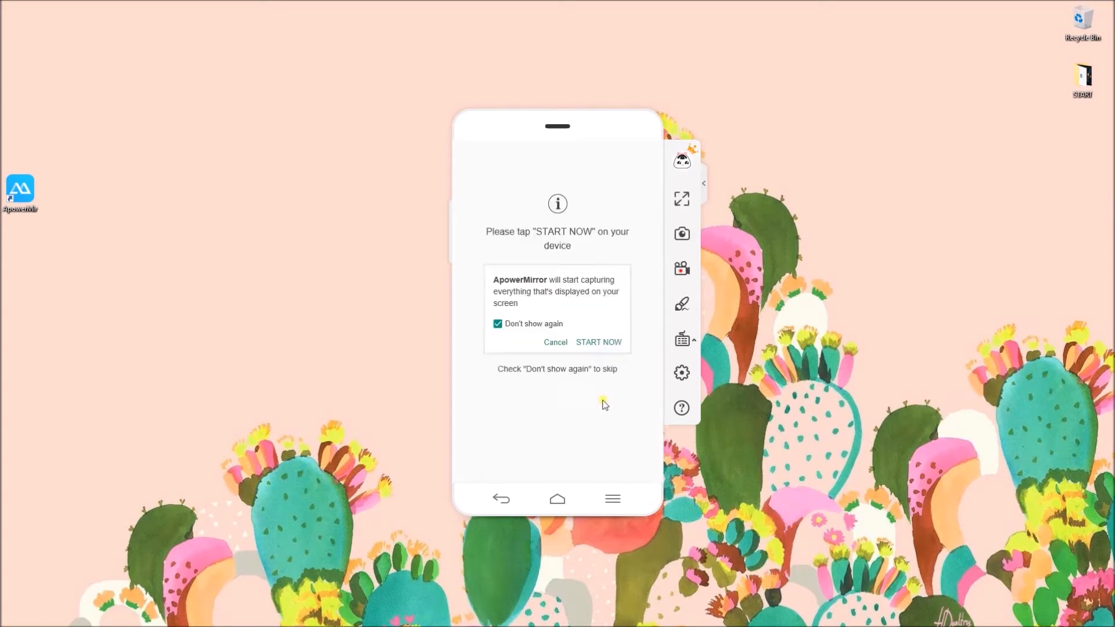
Start mirroring and allow the notification mirror service on the phone
click(598, 342)
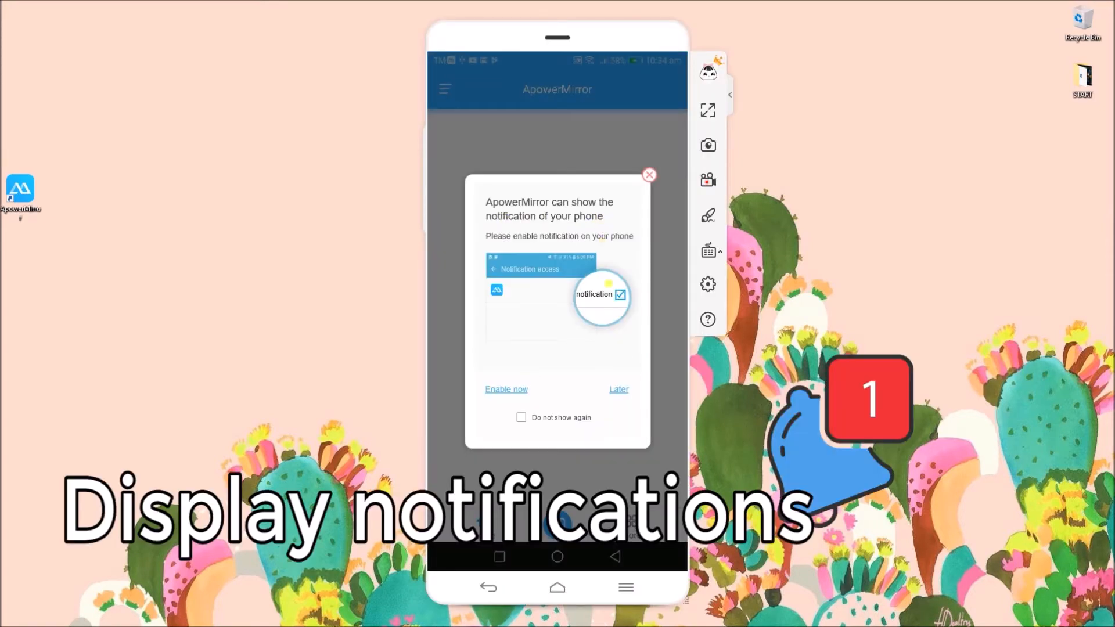
click(506, 389)
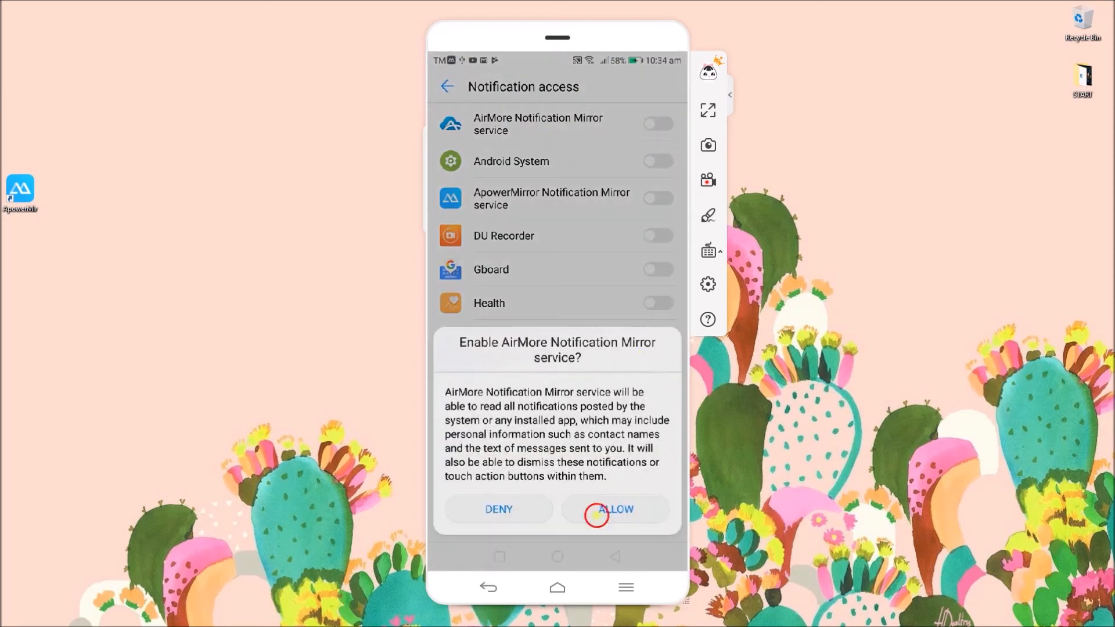
click(597, 510)
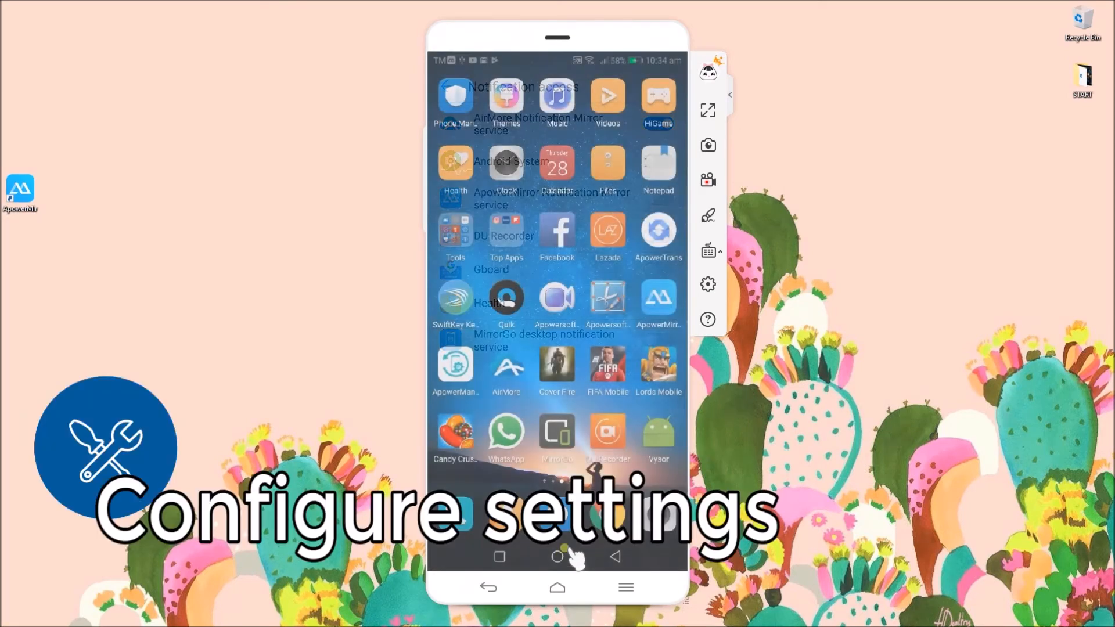
click(708, 284)
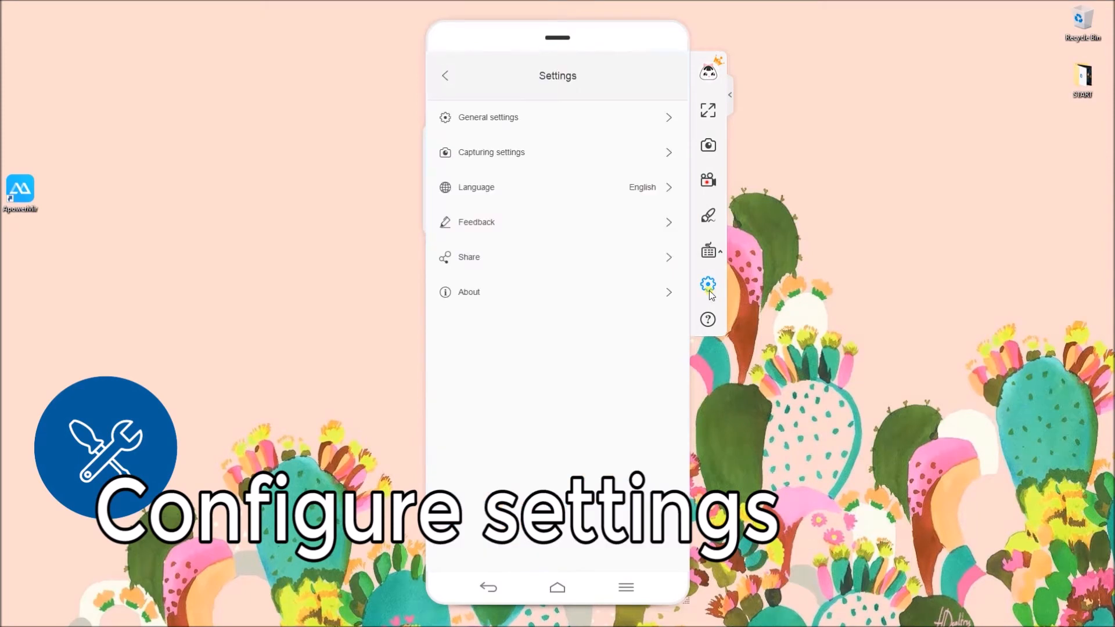
click(488, 118)
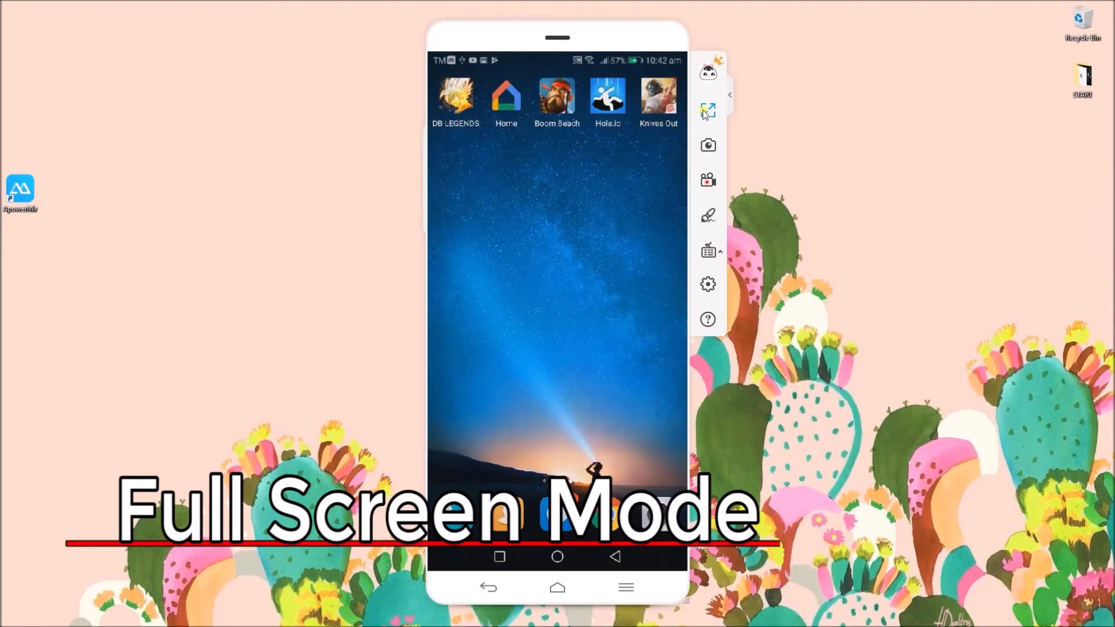
In full screen, finish typing the grocery list with Eggs, Bread, Hotdog, Chicken, then exit
click(707, 110)
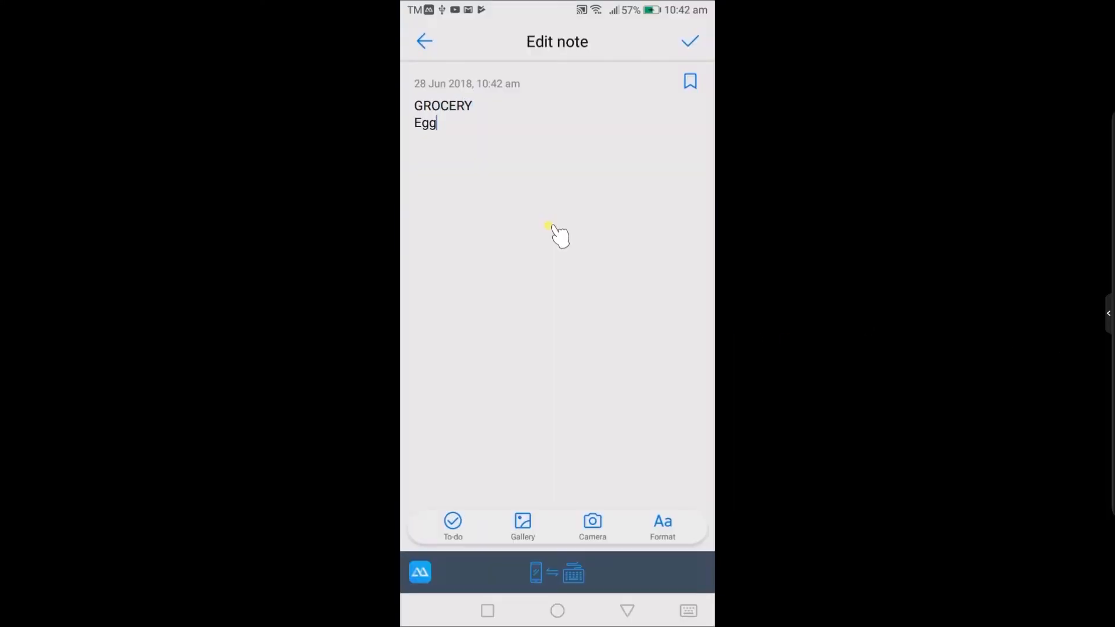
text(s)
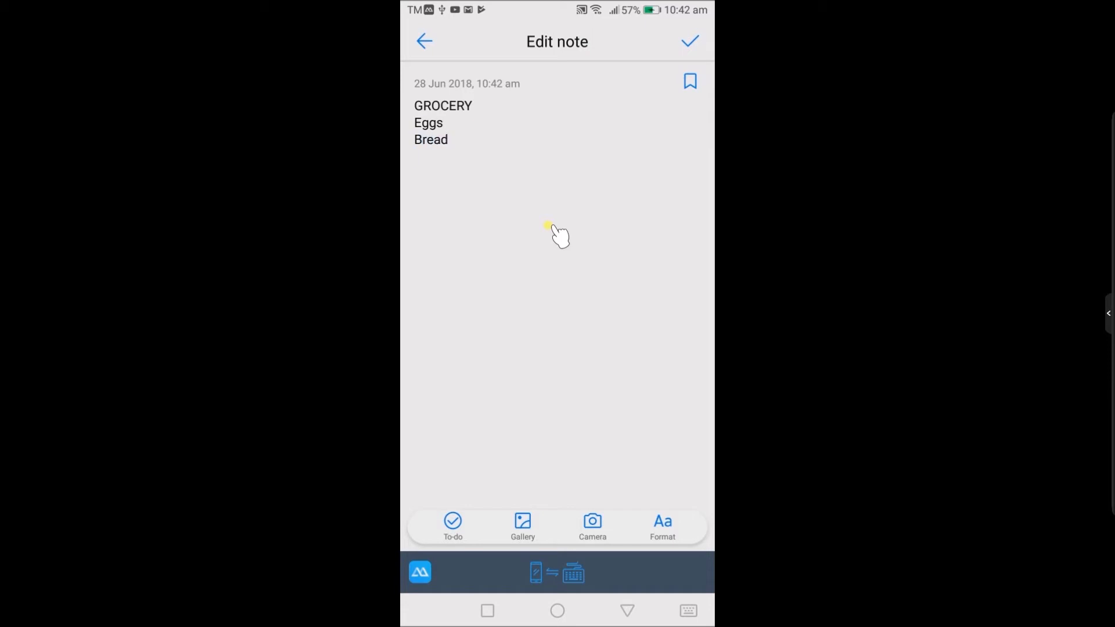
text(Hotdog)
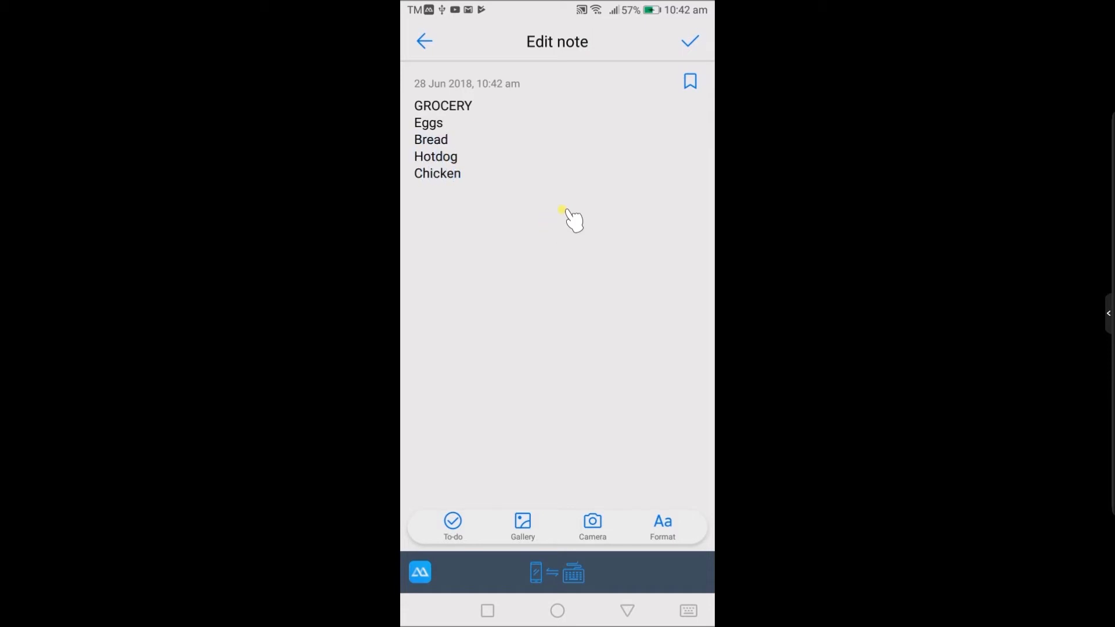
click(691, 41)
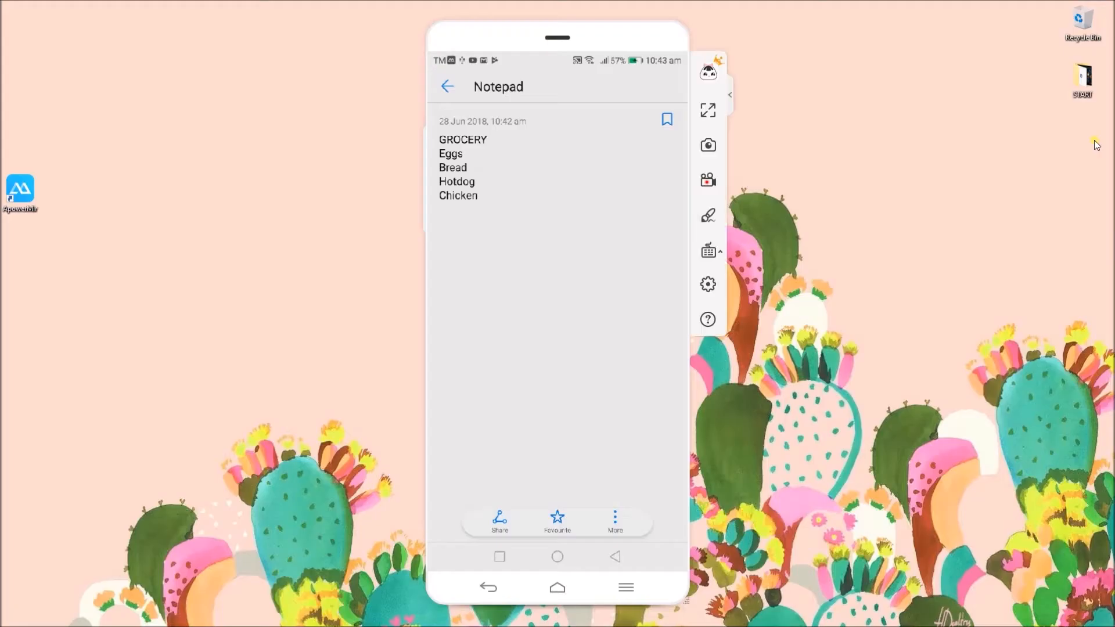
Take a screenshot of the mirrored grocery note with the camera button
click(708, 144)
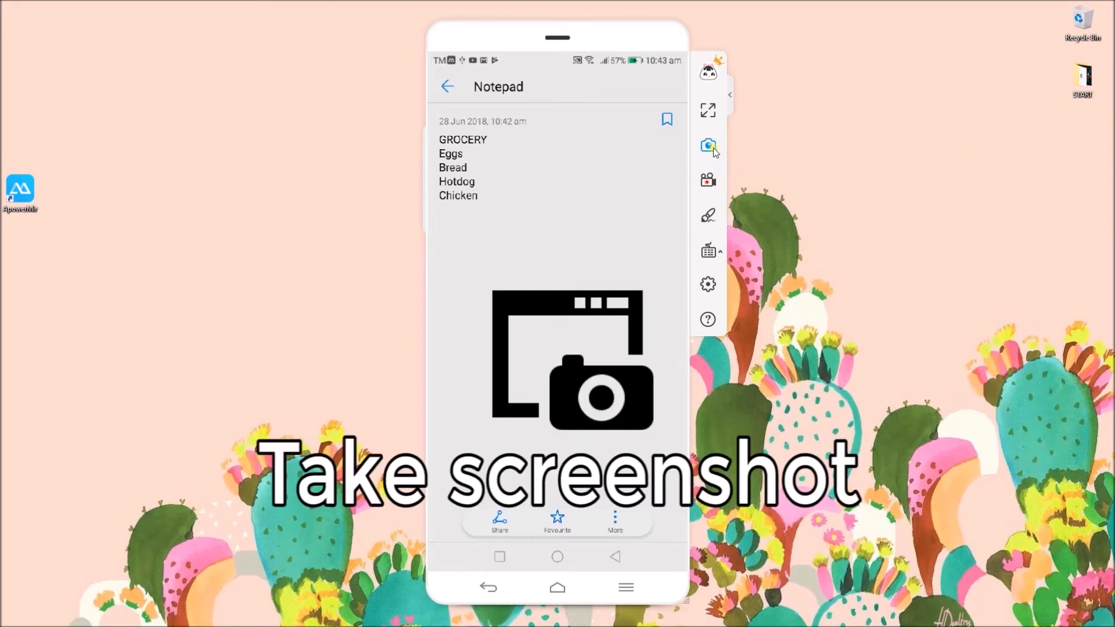
click(707, 144)
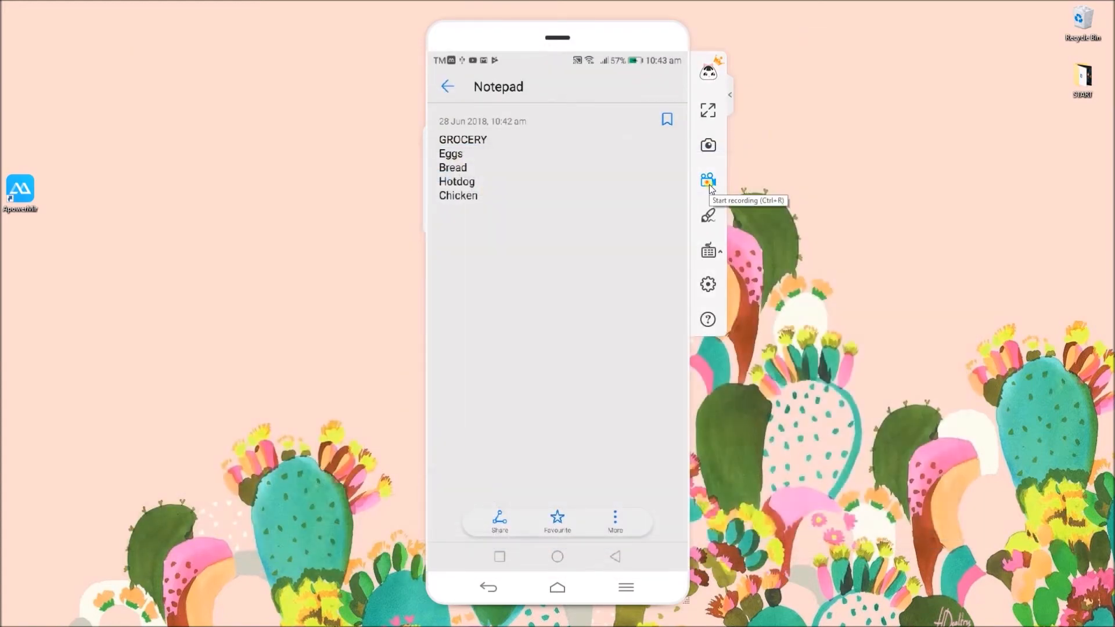
Start screen recording and open the Play Store from the phone's home screen
click(707, 179)
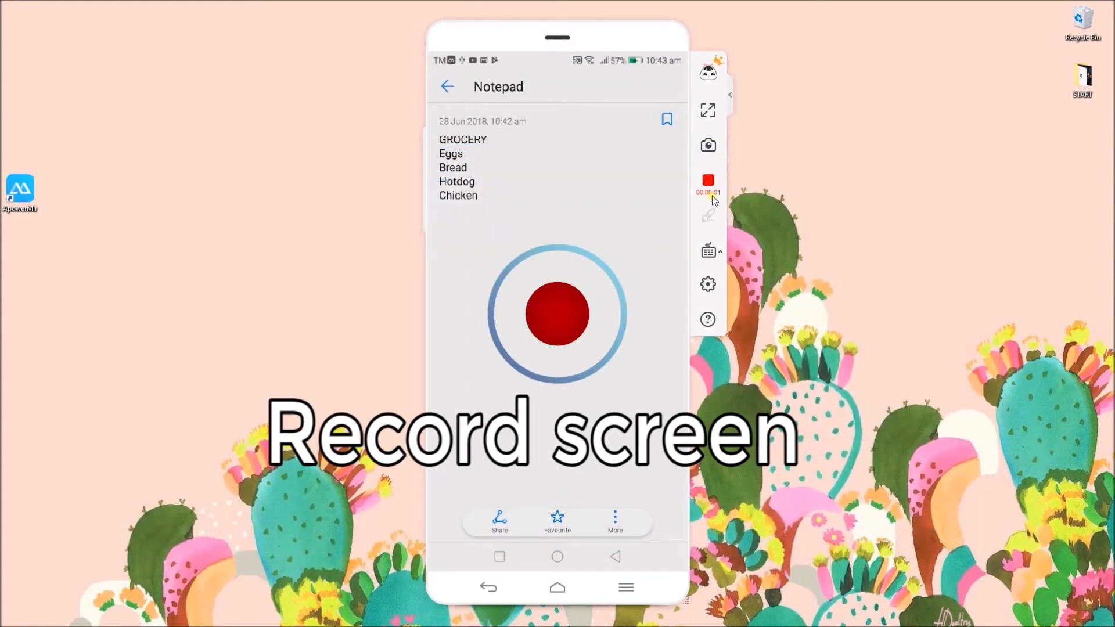
click(556, 557)
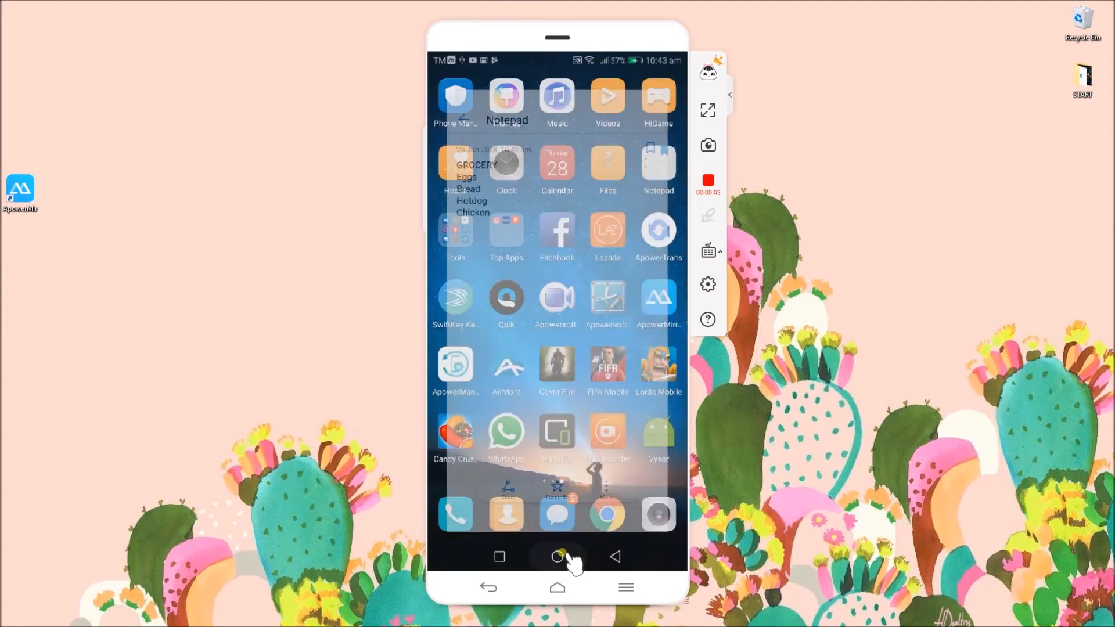
click(557, 557)
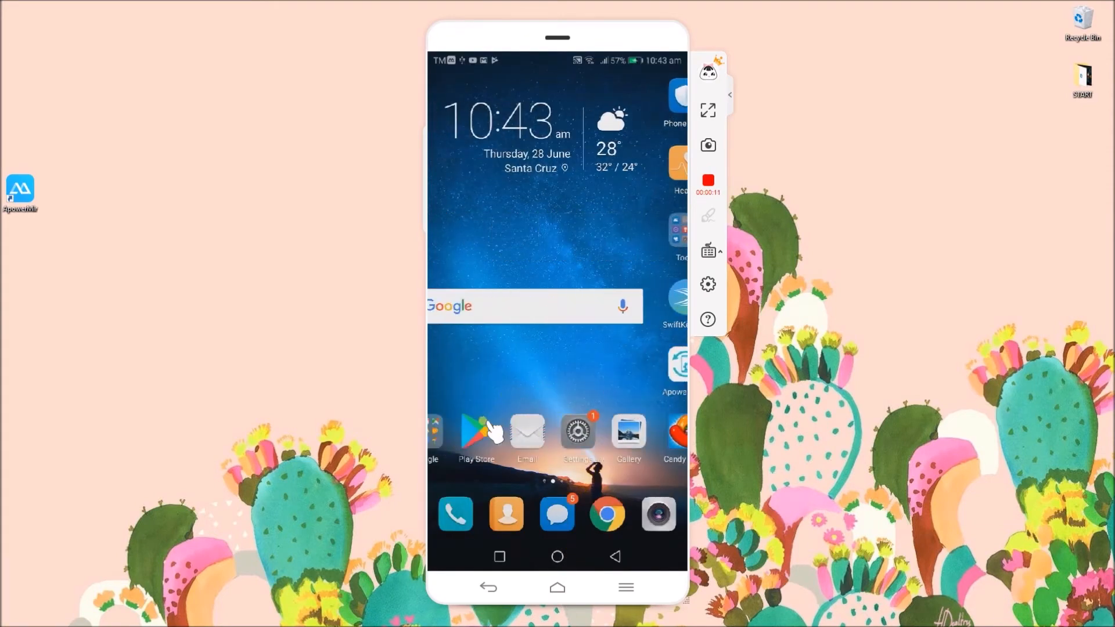
click(476, 430)
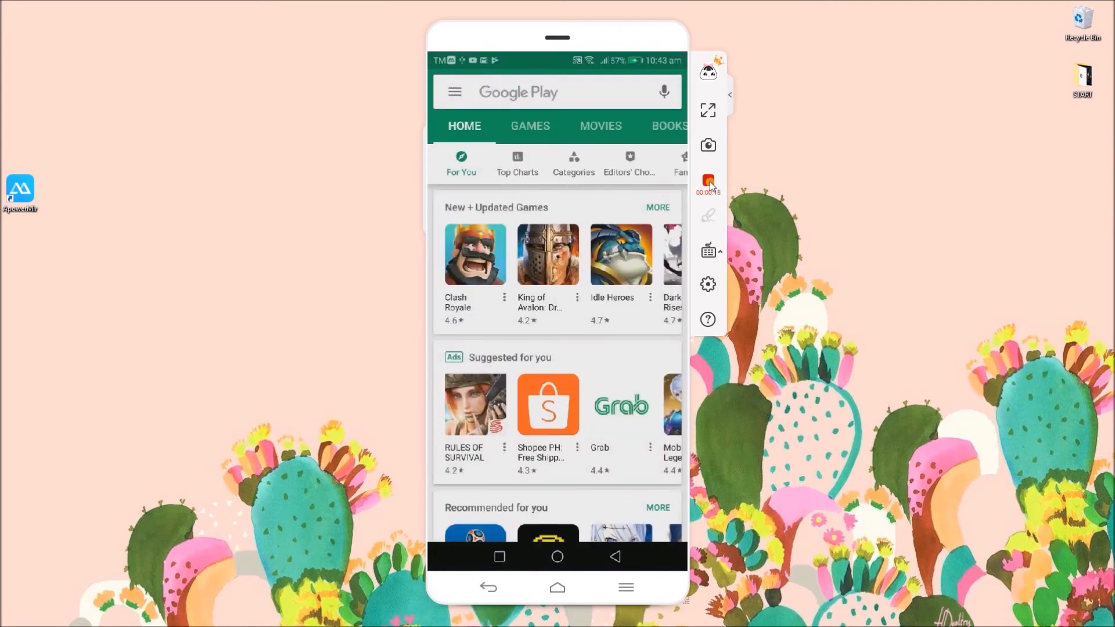
Stop recording, play the saved video, and enable the whiteboard marker
click(708, 182)
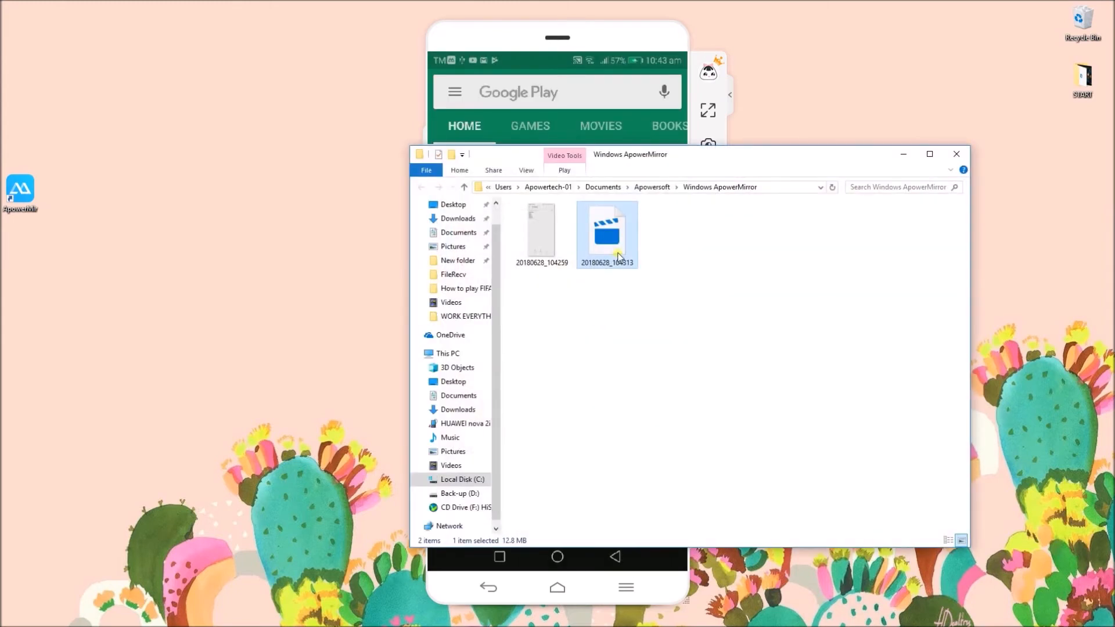
double_click(606, 233)
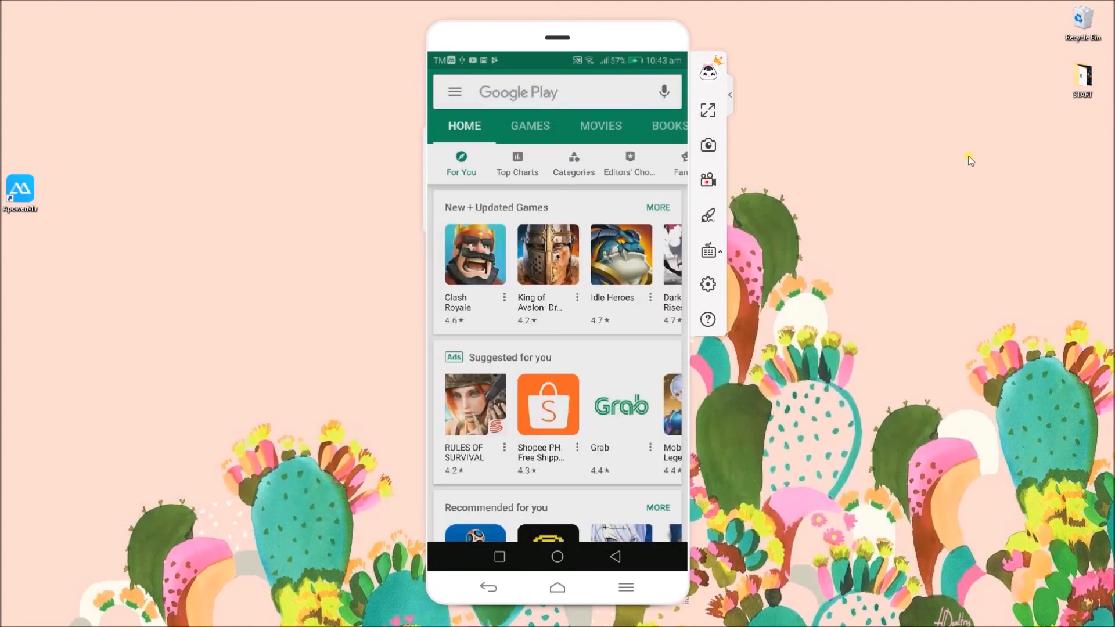
click(707, 214)
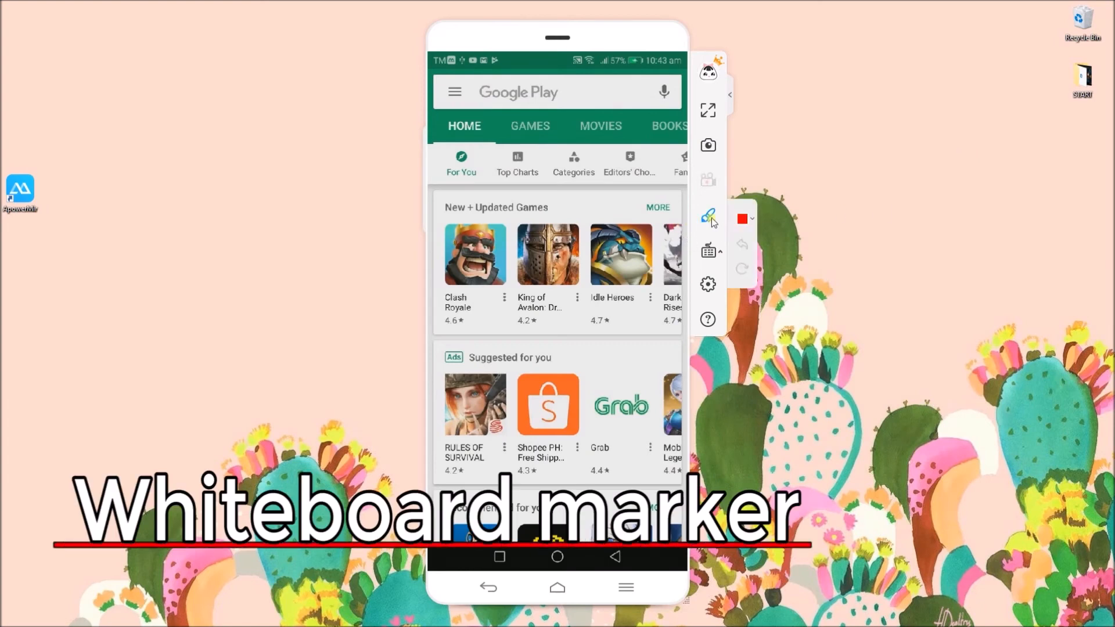